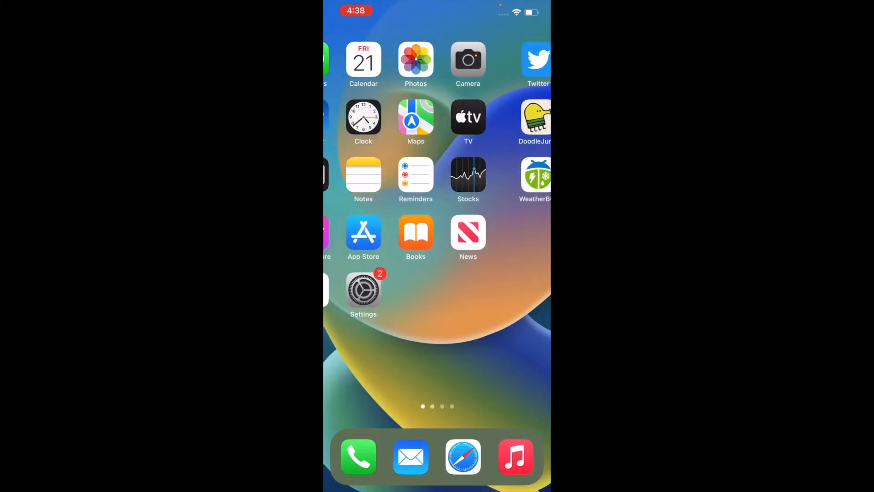
# - Swipe from the first home screen page over to page two
pyautogui.hscroll(3)
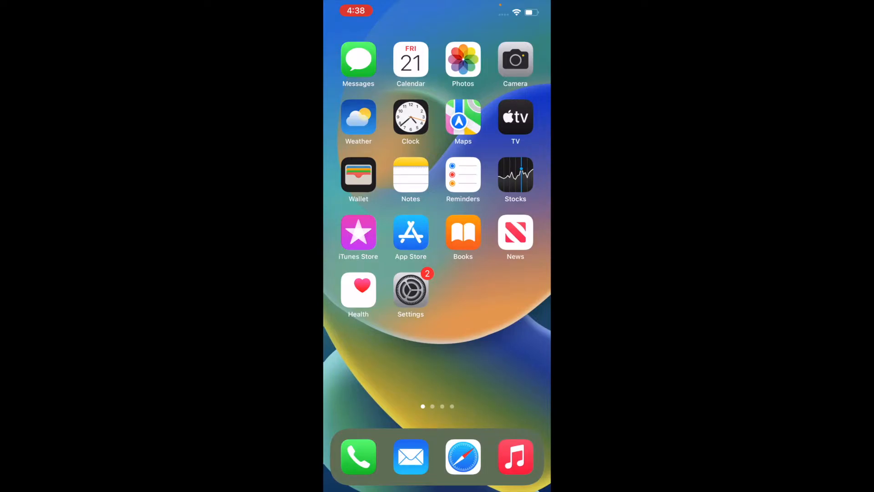
pyautogui.hscroll(-3)
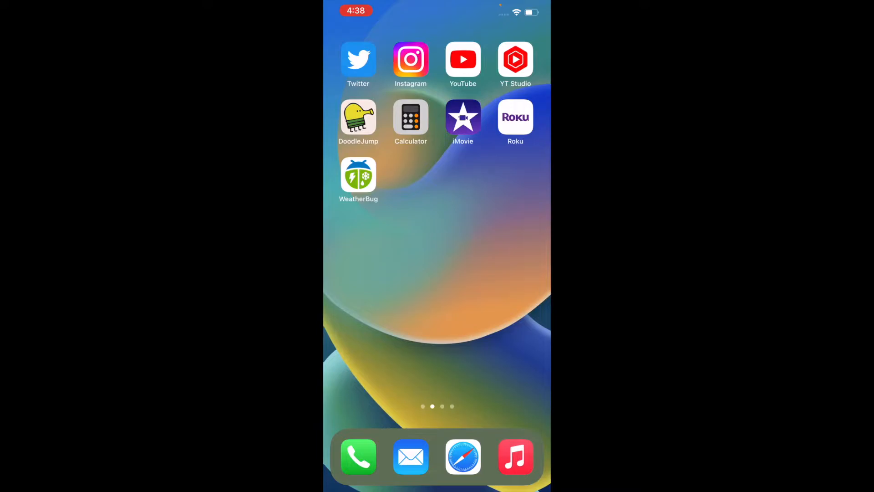
pyautogui.hscroll(-3)
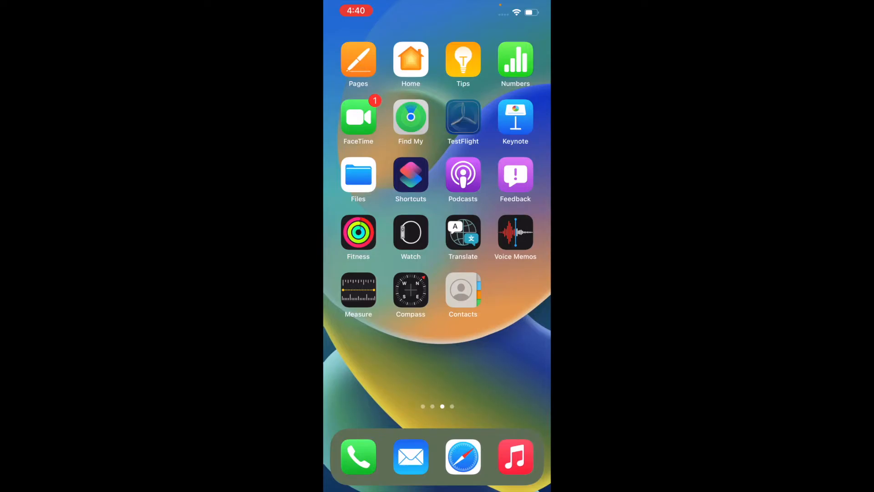
# - Open TestFlight from the third home screen page
pyautogui.click(462, 117)
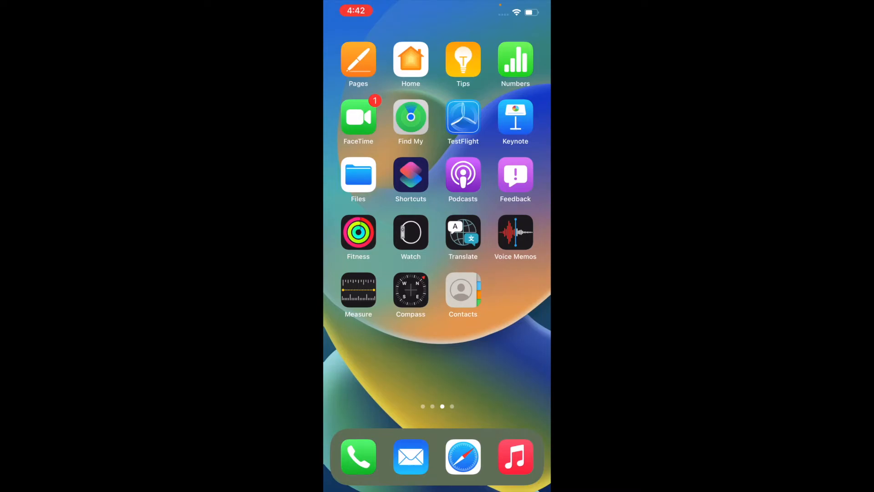
pyautogui.hscroll(-3)
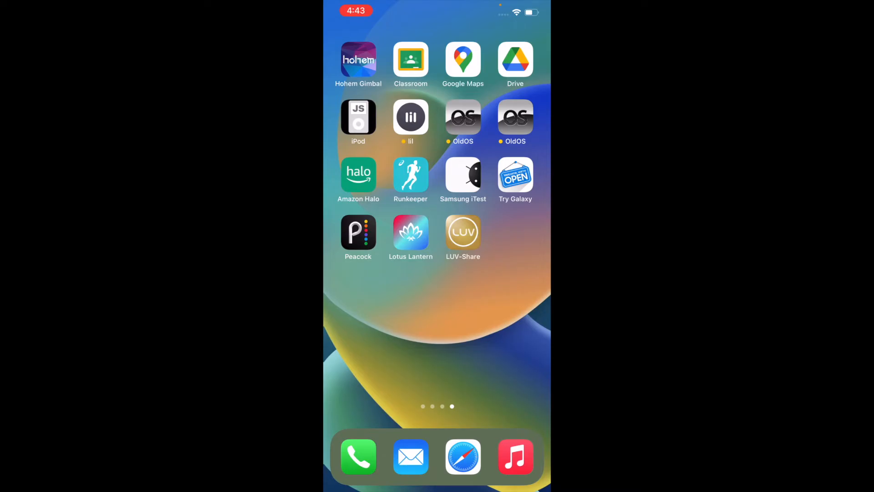
# - Tap an app on page four, among Hohem Gimbal through LUV-Share
pyautogui.click(357, 117)
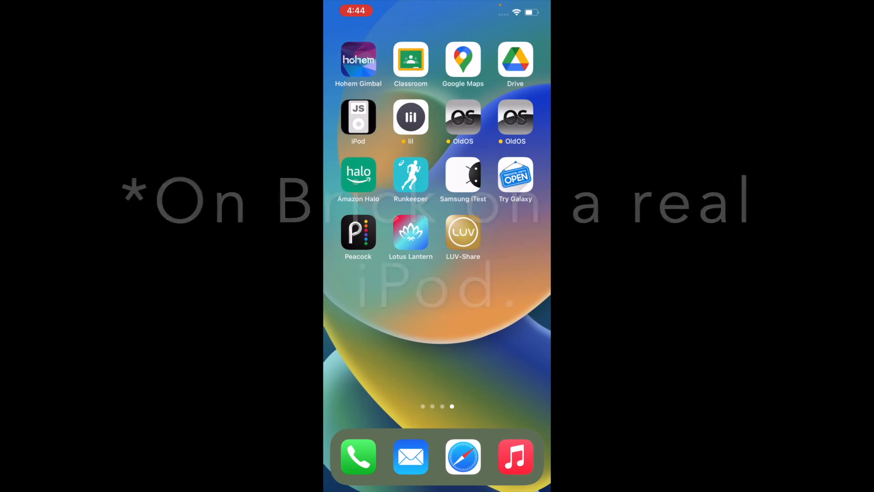
pyautogui.click(410, 117)
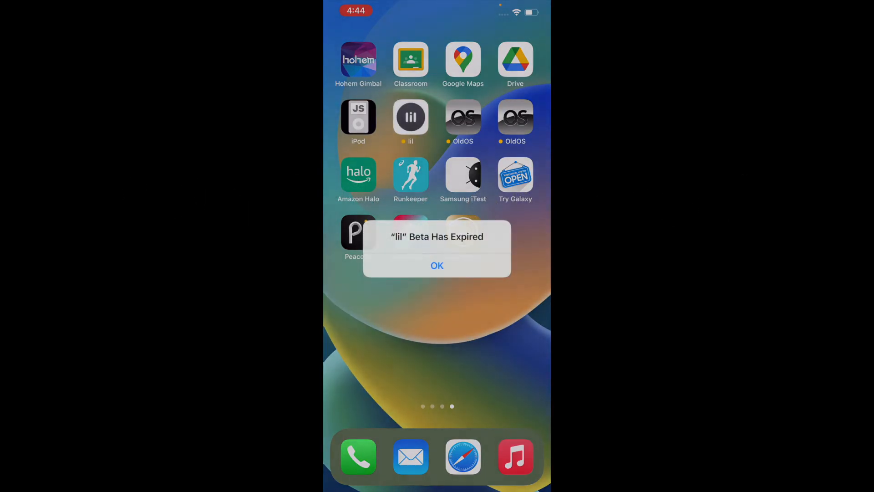
pyautogui.click(437, 265)
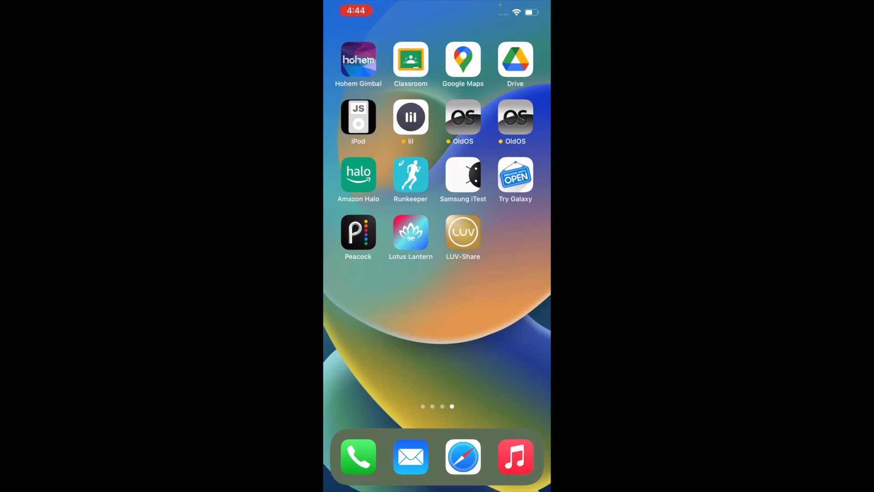
pyautogui.click(410, 117)
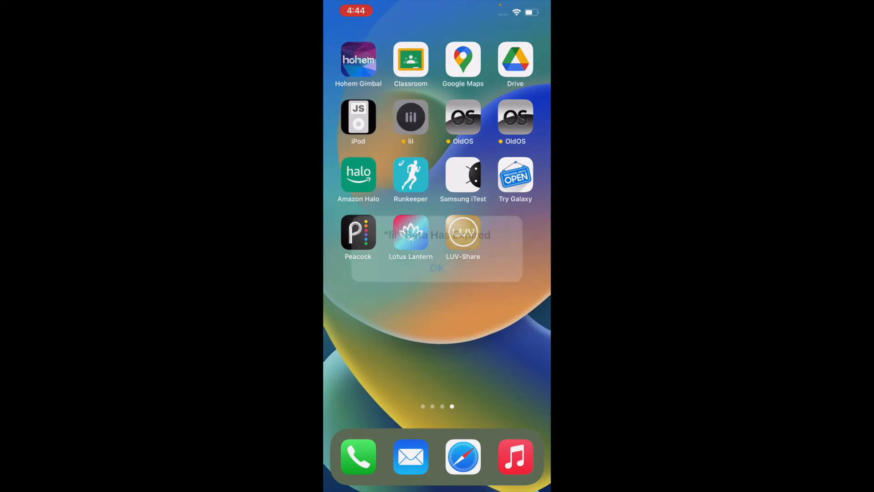
pyautogui.click(437, 268)
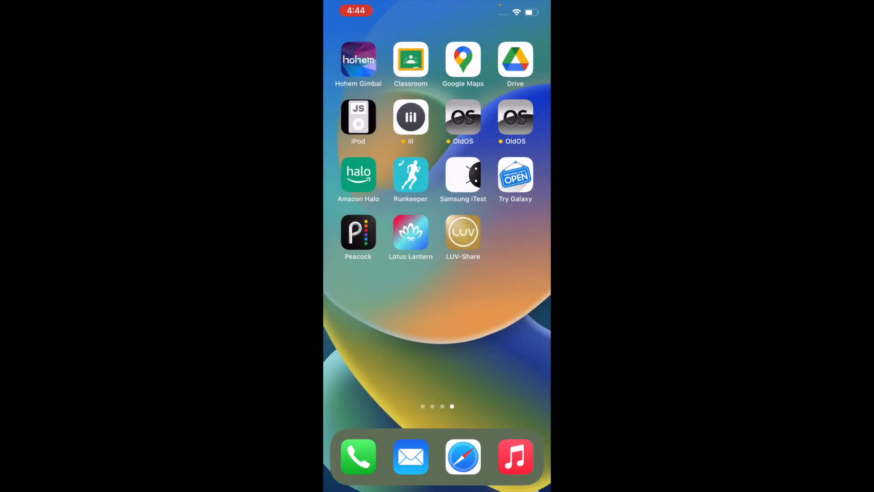
pyautogui.click(462, 116)
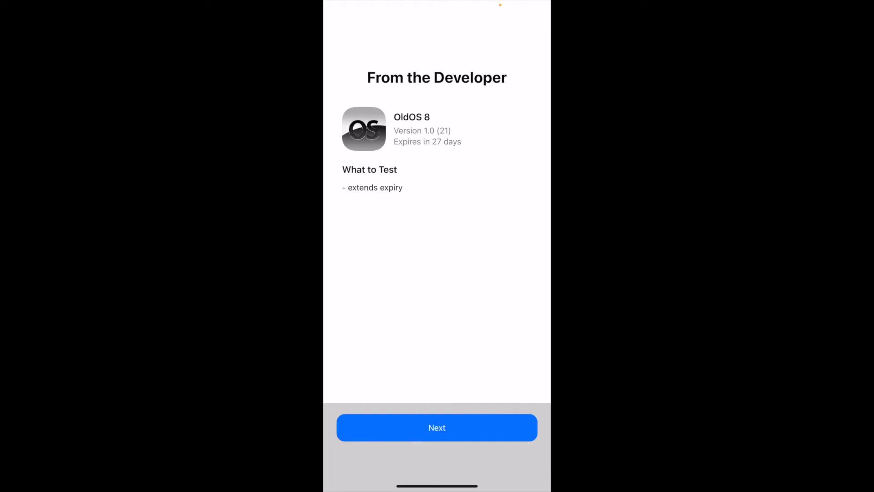
pyautogui.click(437, 427)
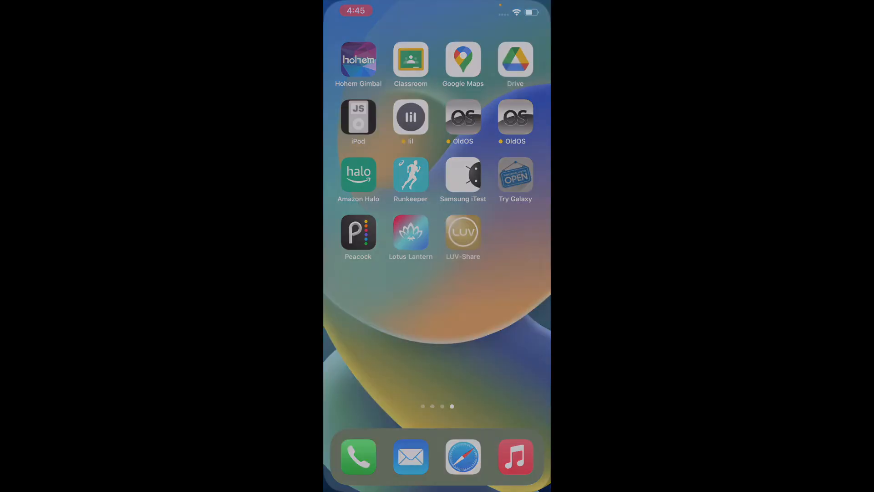
# - Launch Try Galaxy, tap Next, and dismiss the hints with Got it
pyautogui.click(514, 174)
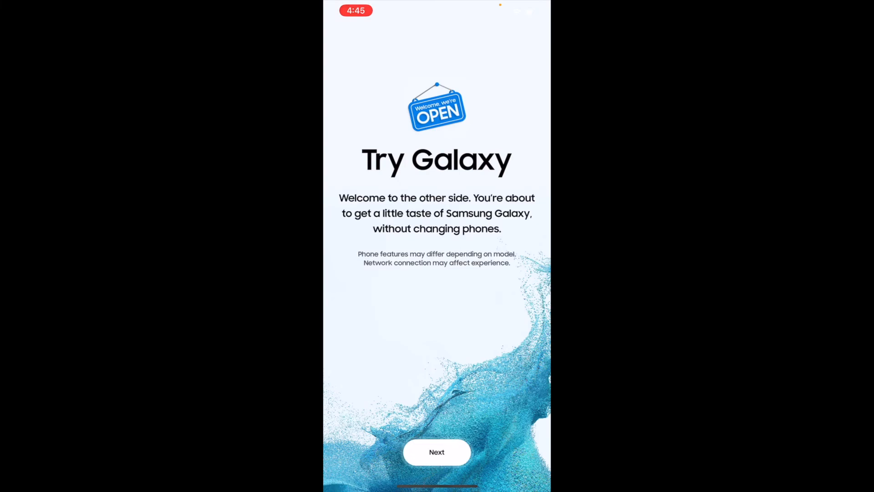
pyautogui.click(437, 451)
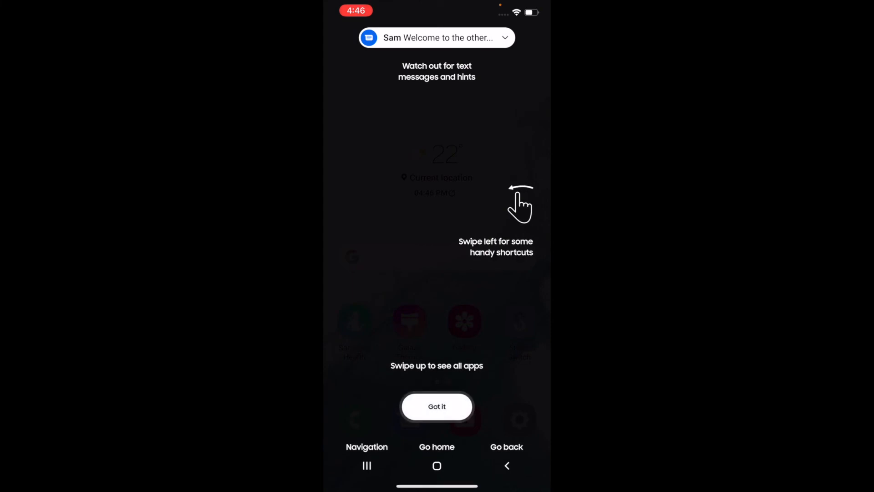
pyautogui.click(436, 405)
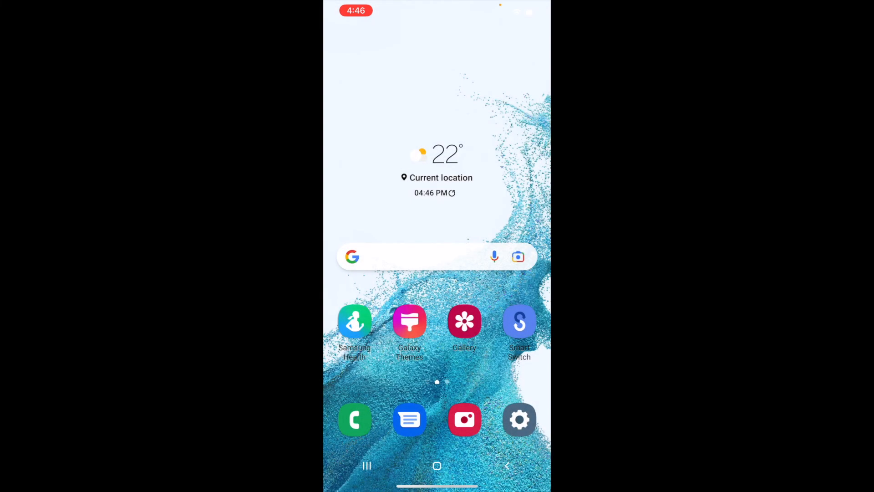